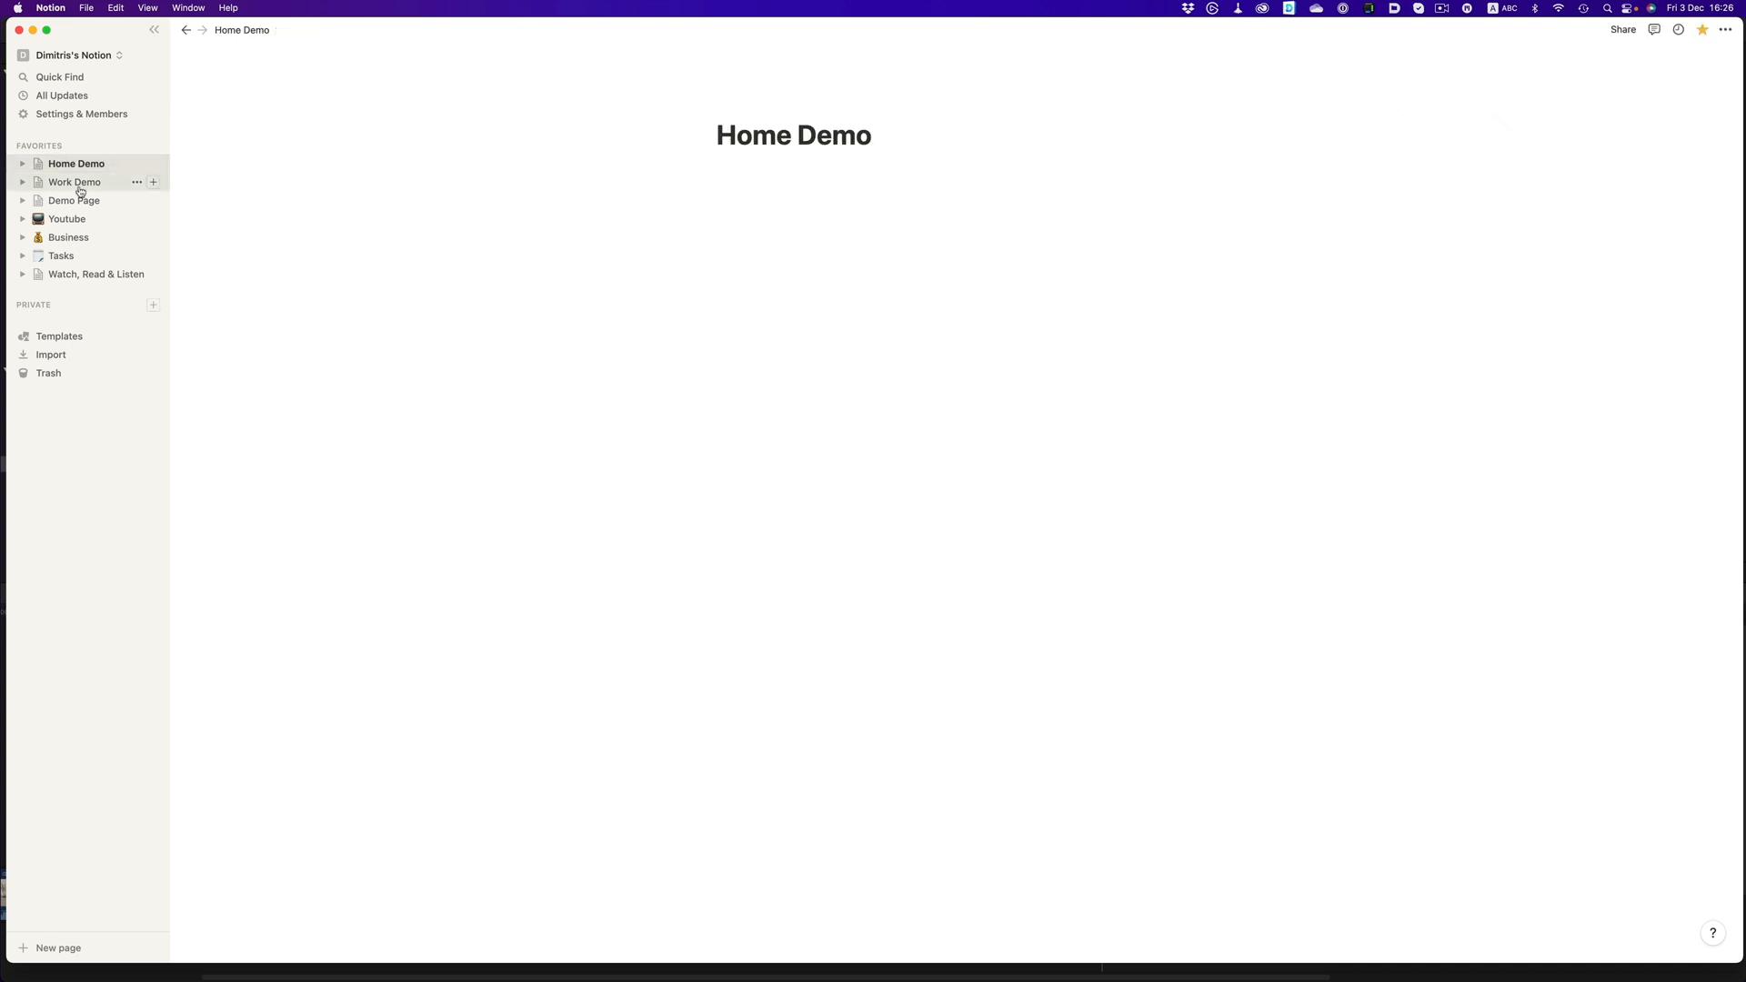
Step: Glance at Work Demo, return to Home Demo and write /linked to surface Create linked database
{"action": "left_click", "coordinate": [75, 182]}
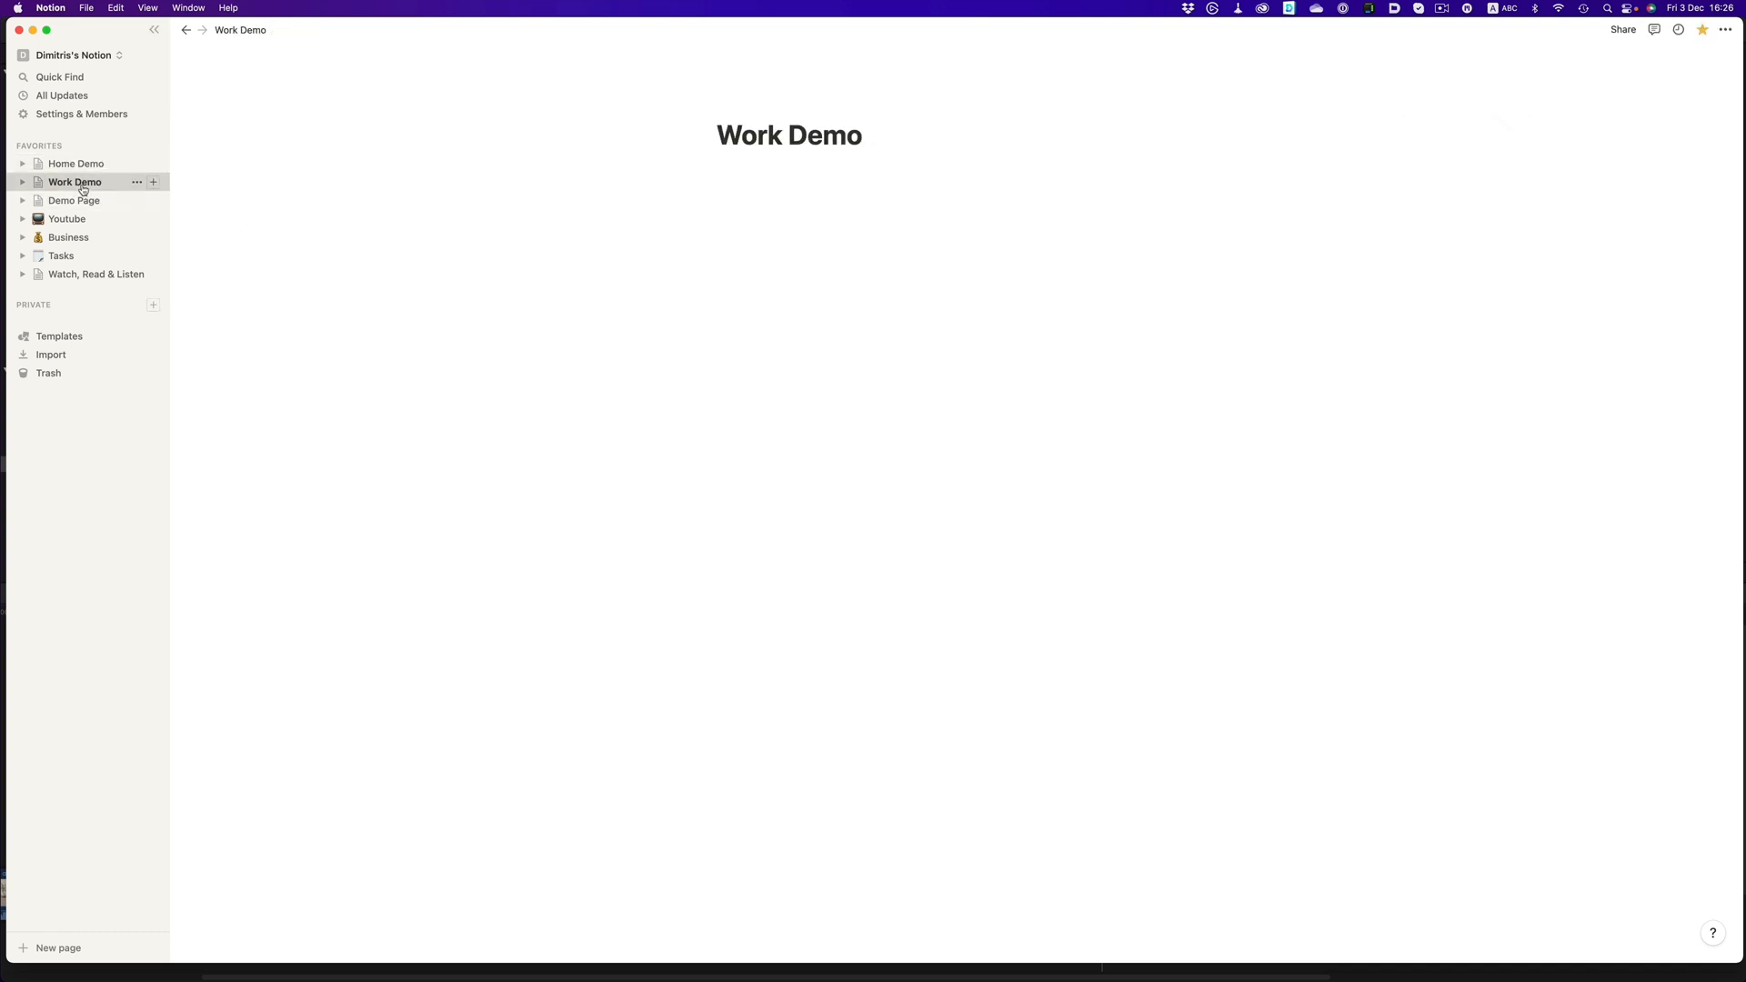
{"action": "left_click", "coordinate": [77, 162]}
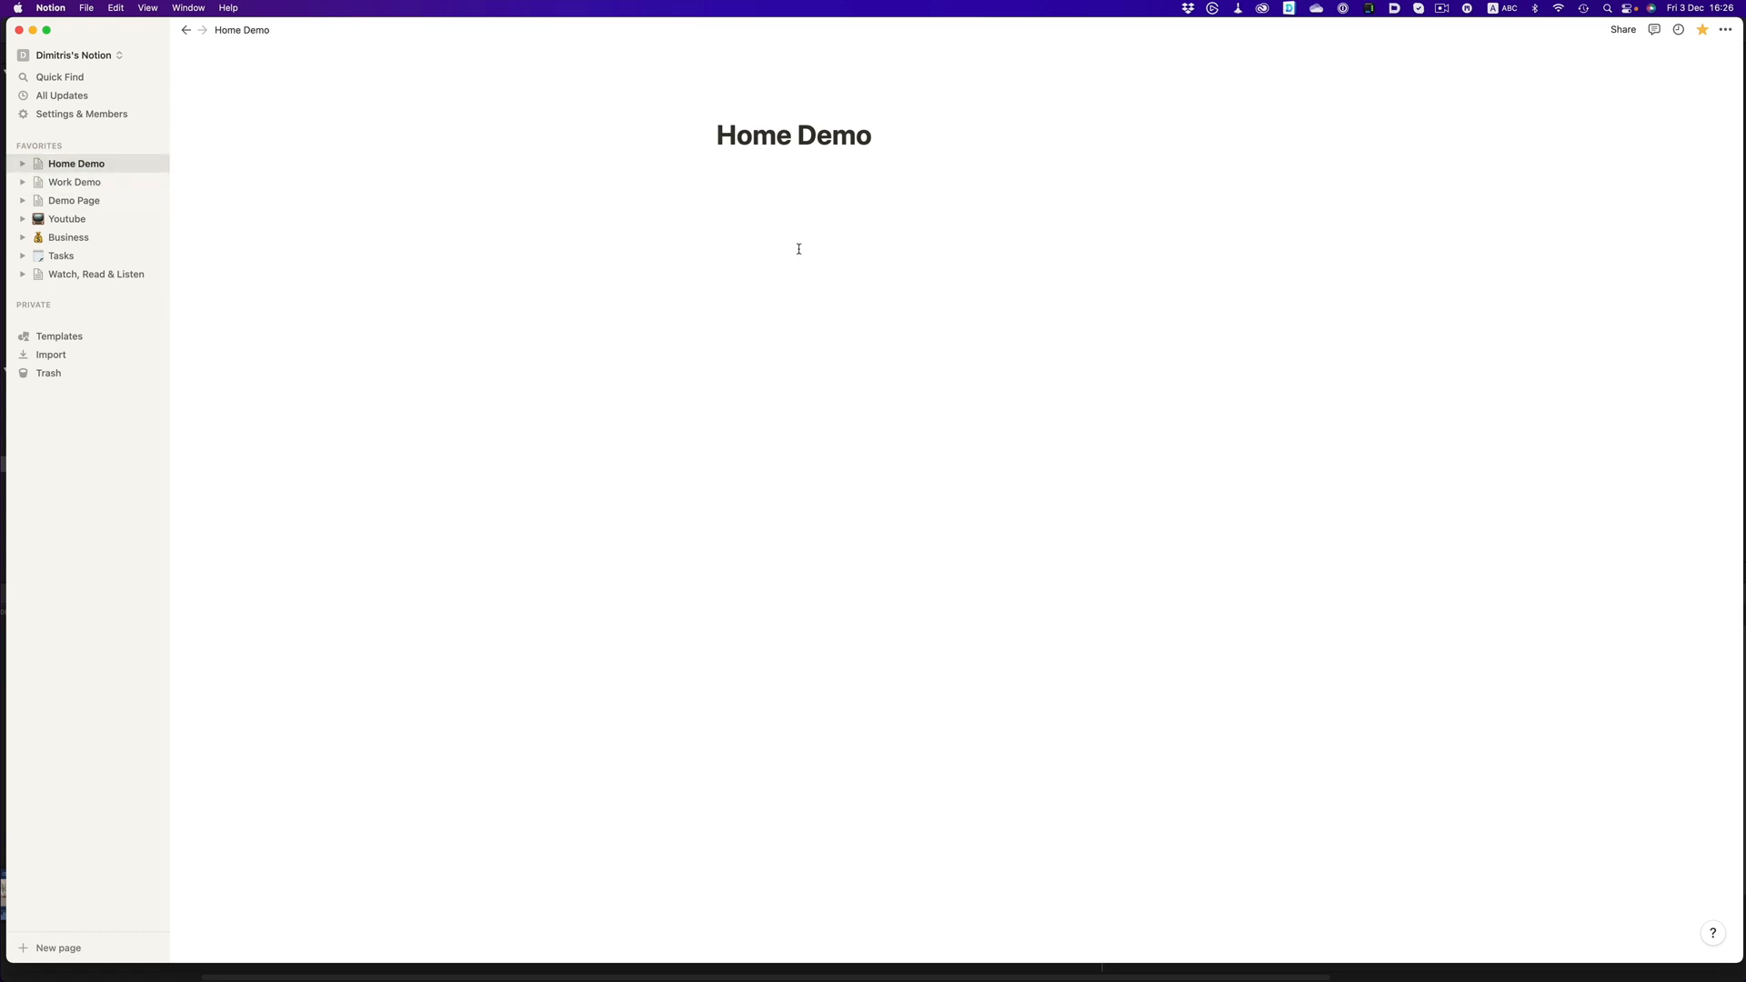
{"action": "left_click", "coordinate": [771, 203]}
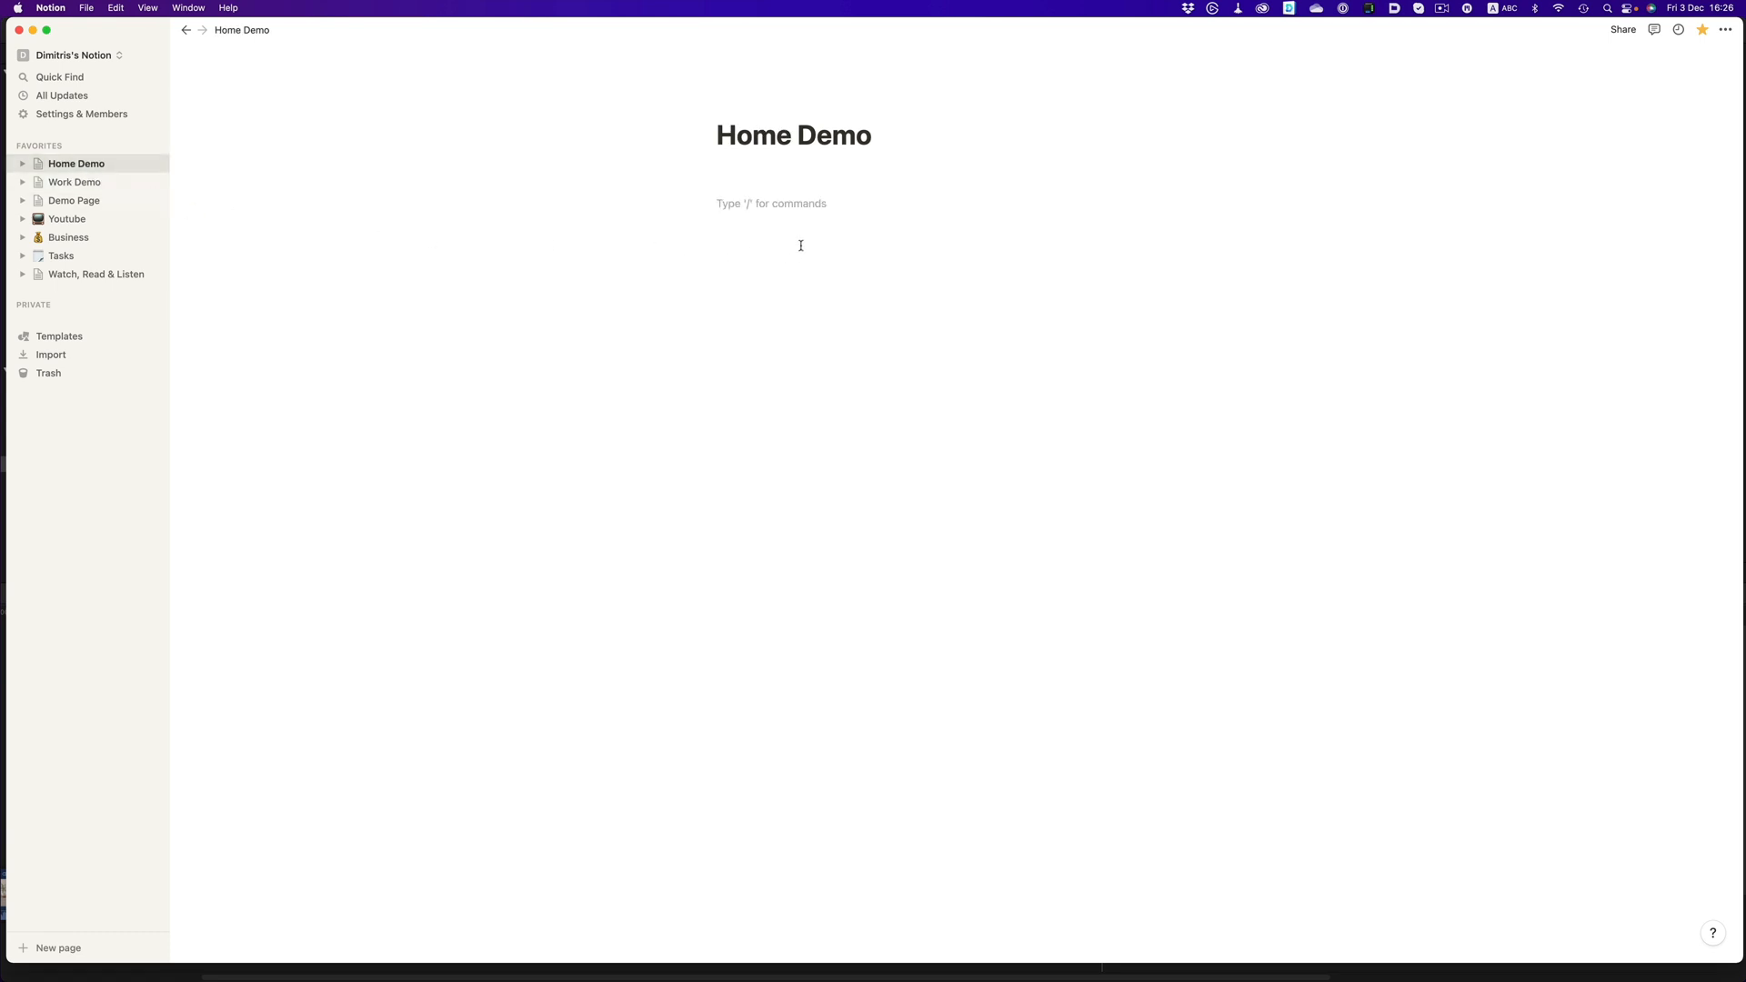
{"action": "type", "text": "/linke"}
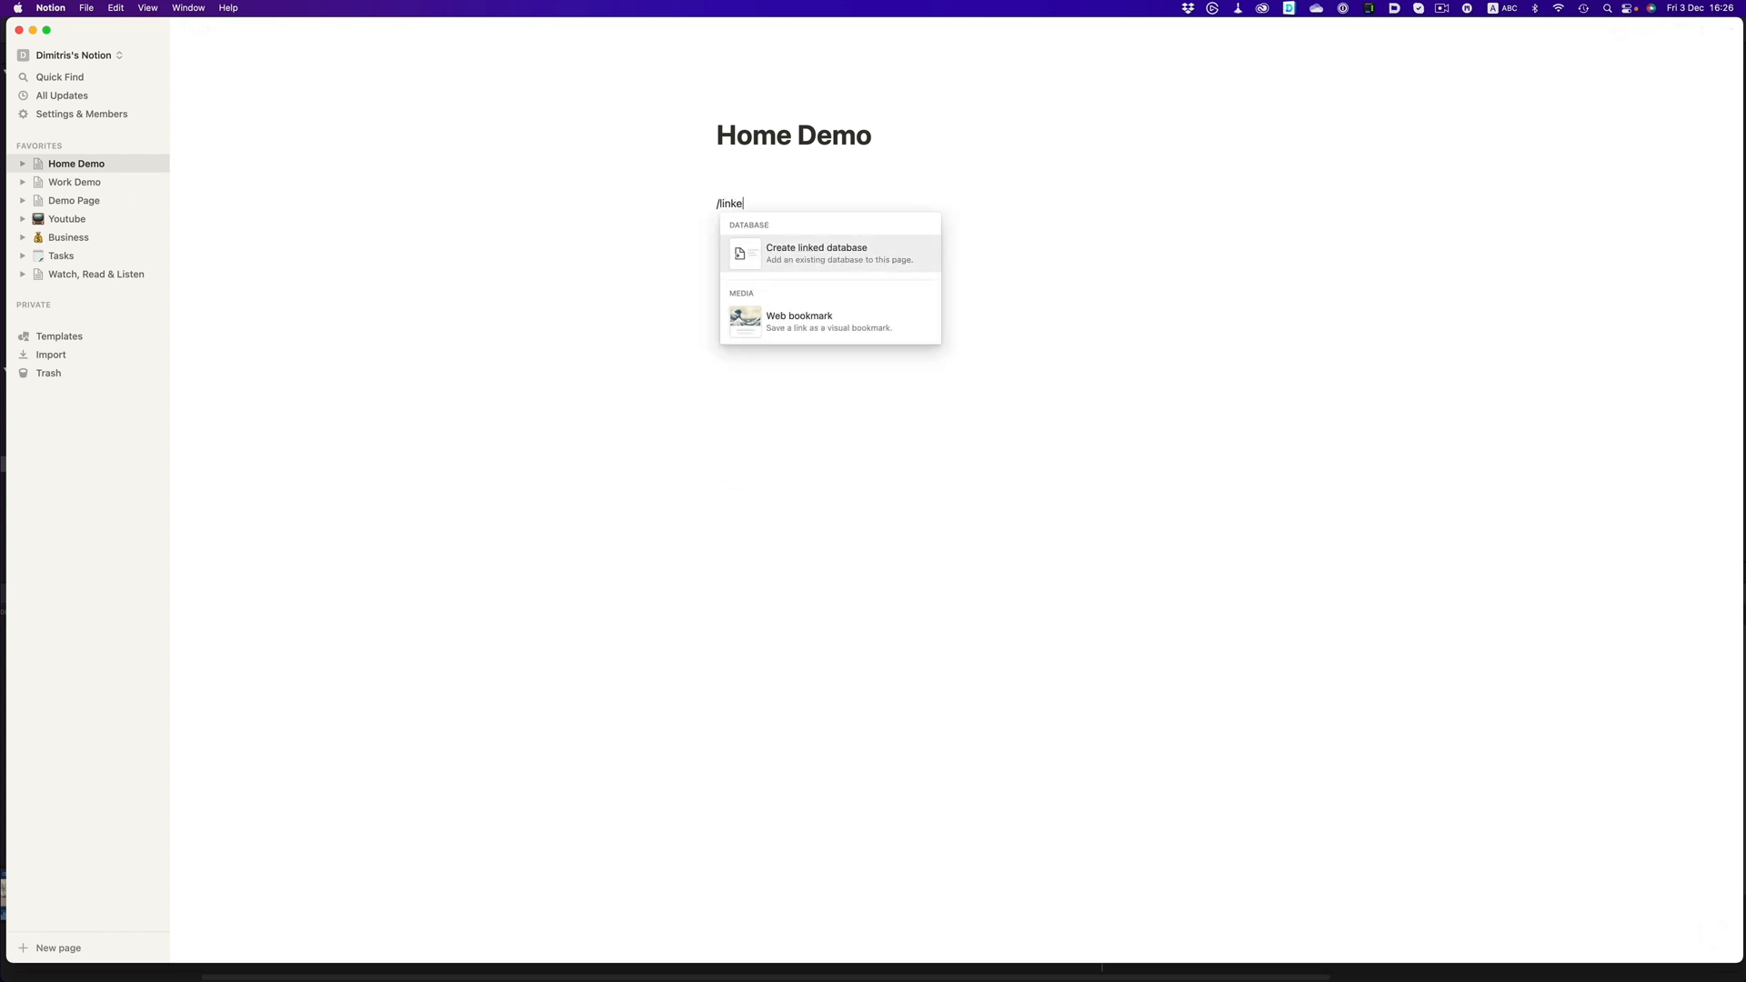
{"action": "type", "text": "d"}
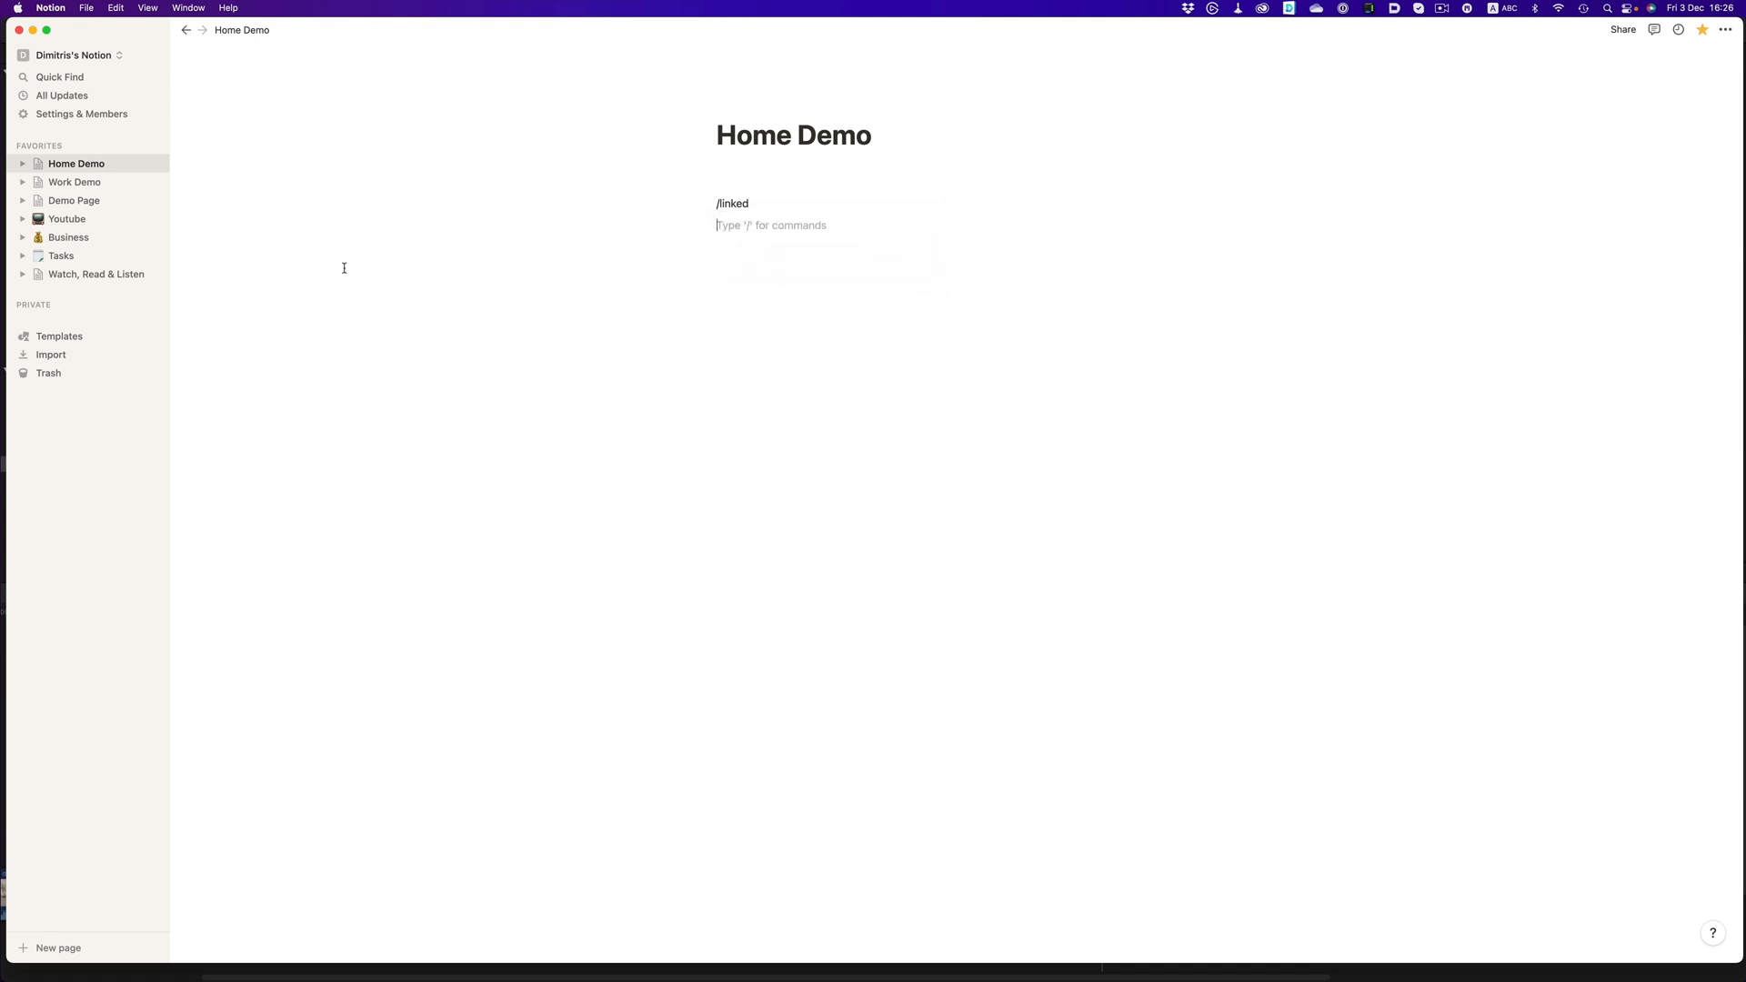
Step: Browse Tasks, then Business, landing on the Youtube page's task board
{"action": "left_click", "coordinate": [60, 254]}
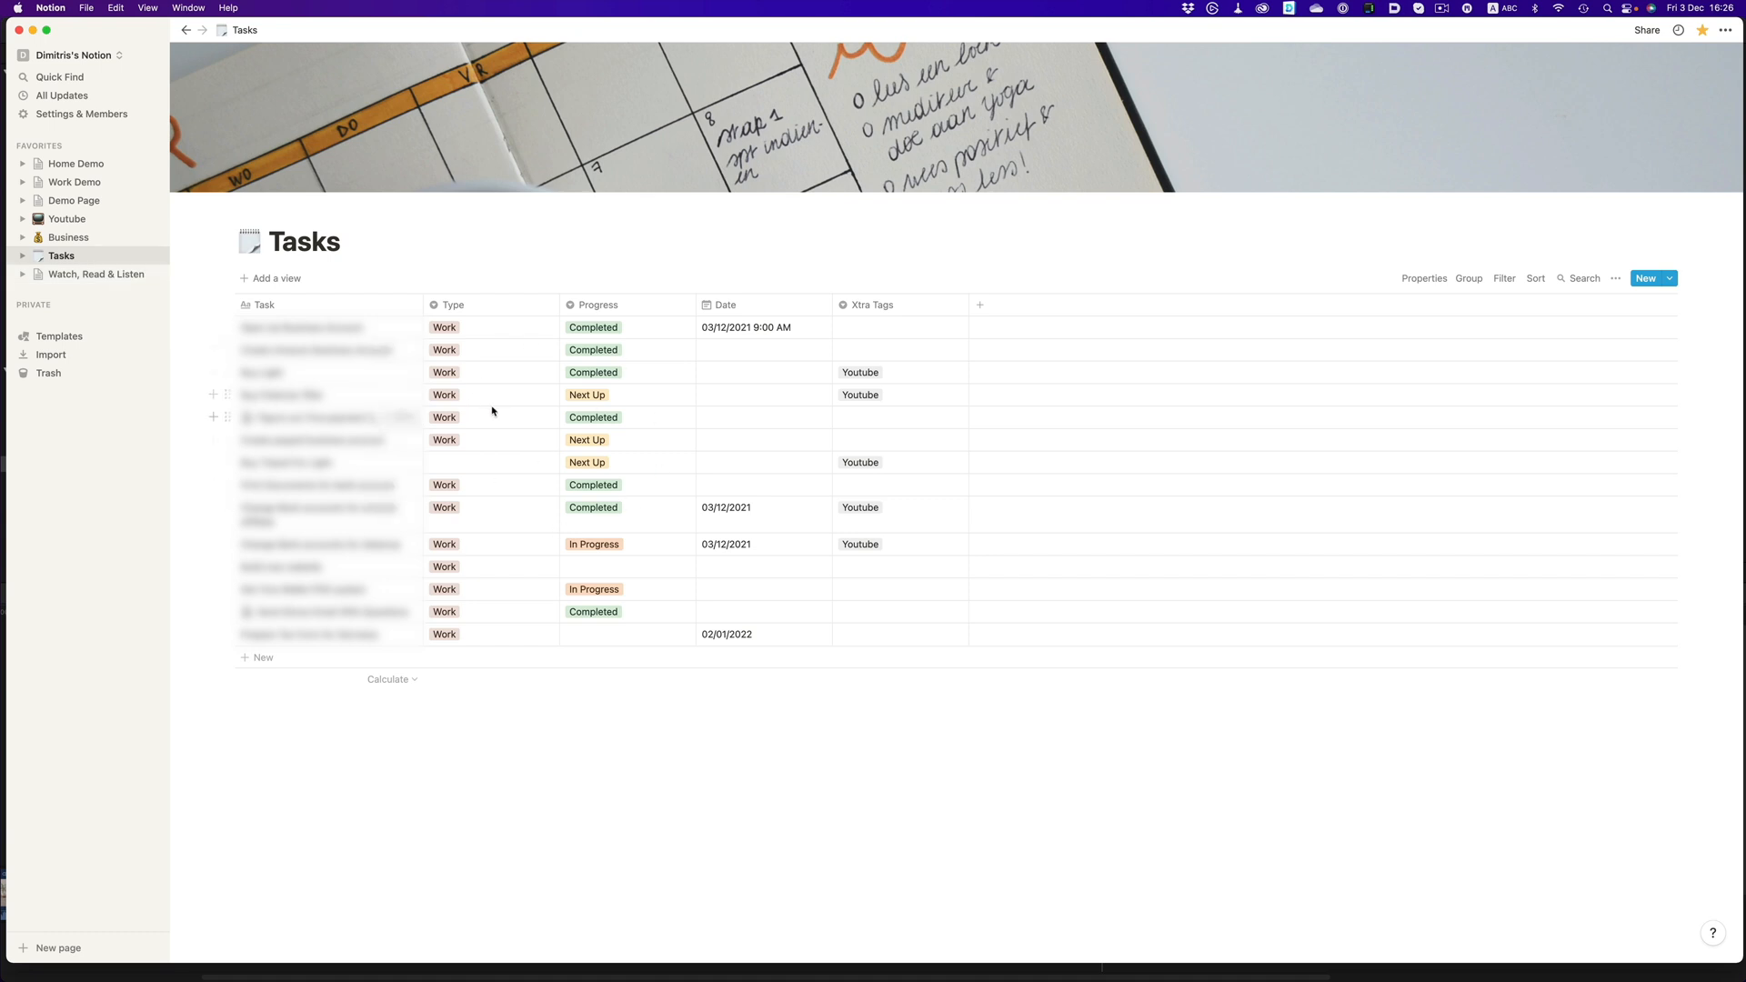
{"action": "mouse_move", "coordinate": [766, 447]}
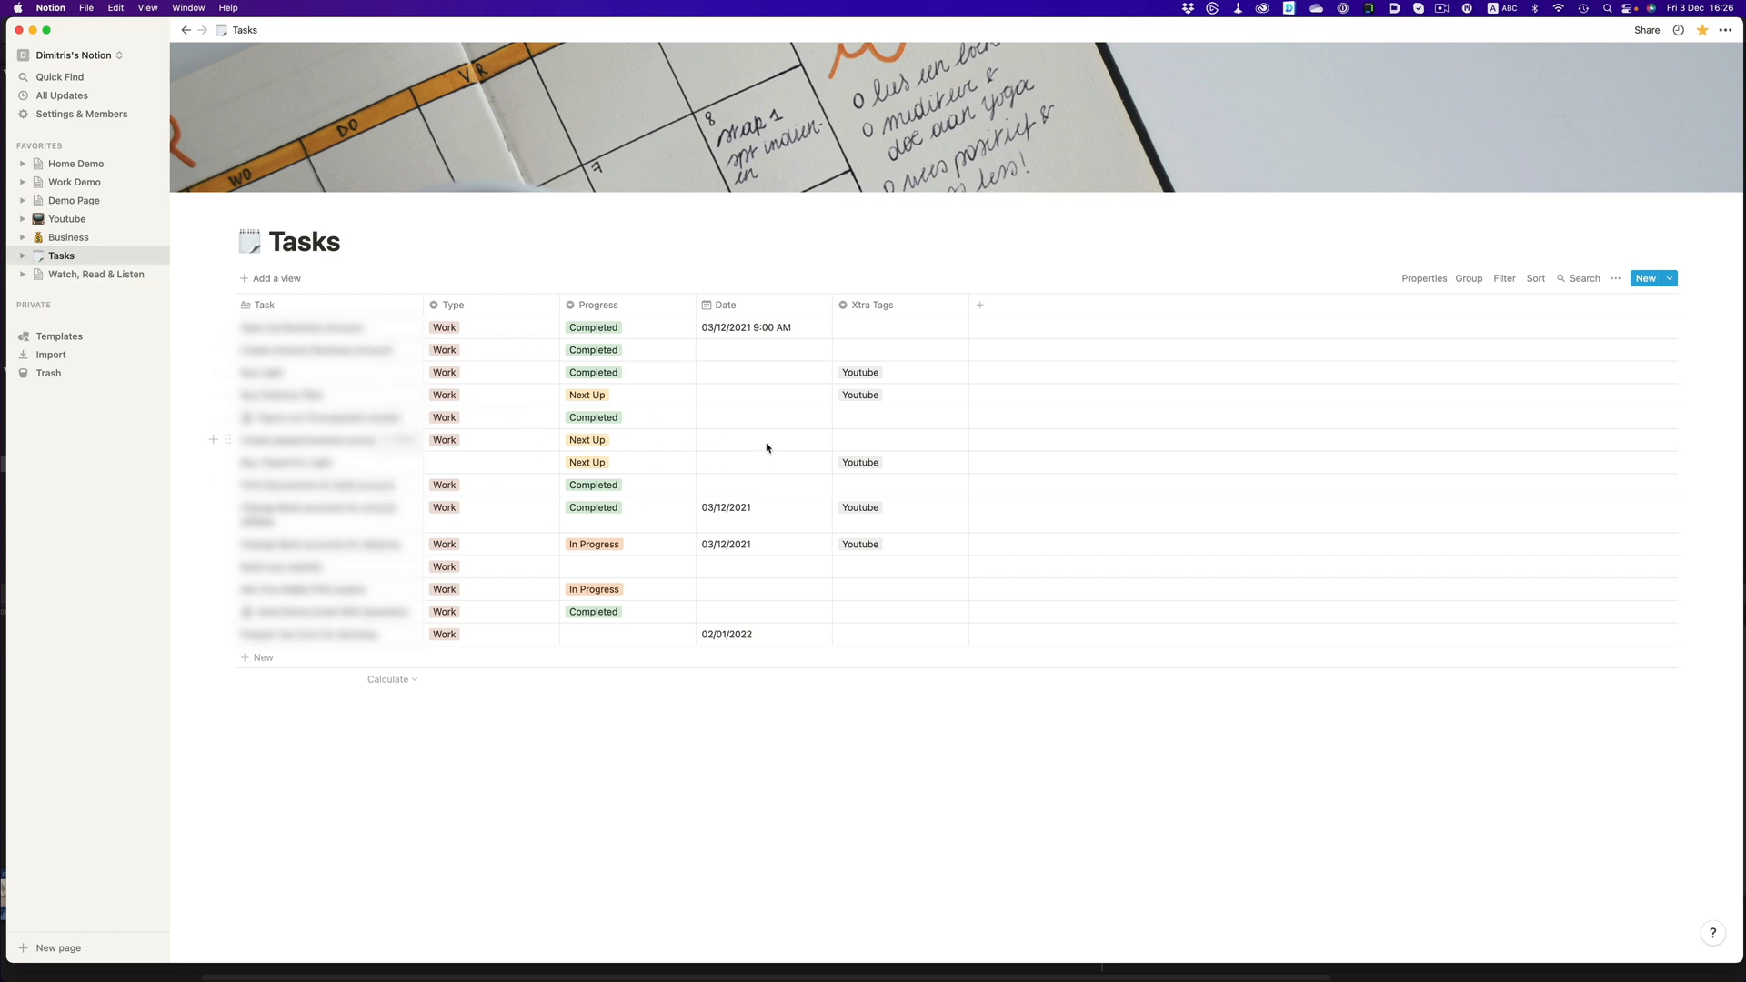
{"action": "mouse_move", "coordinate": [847, 424]}
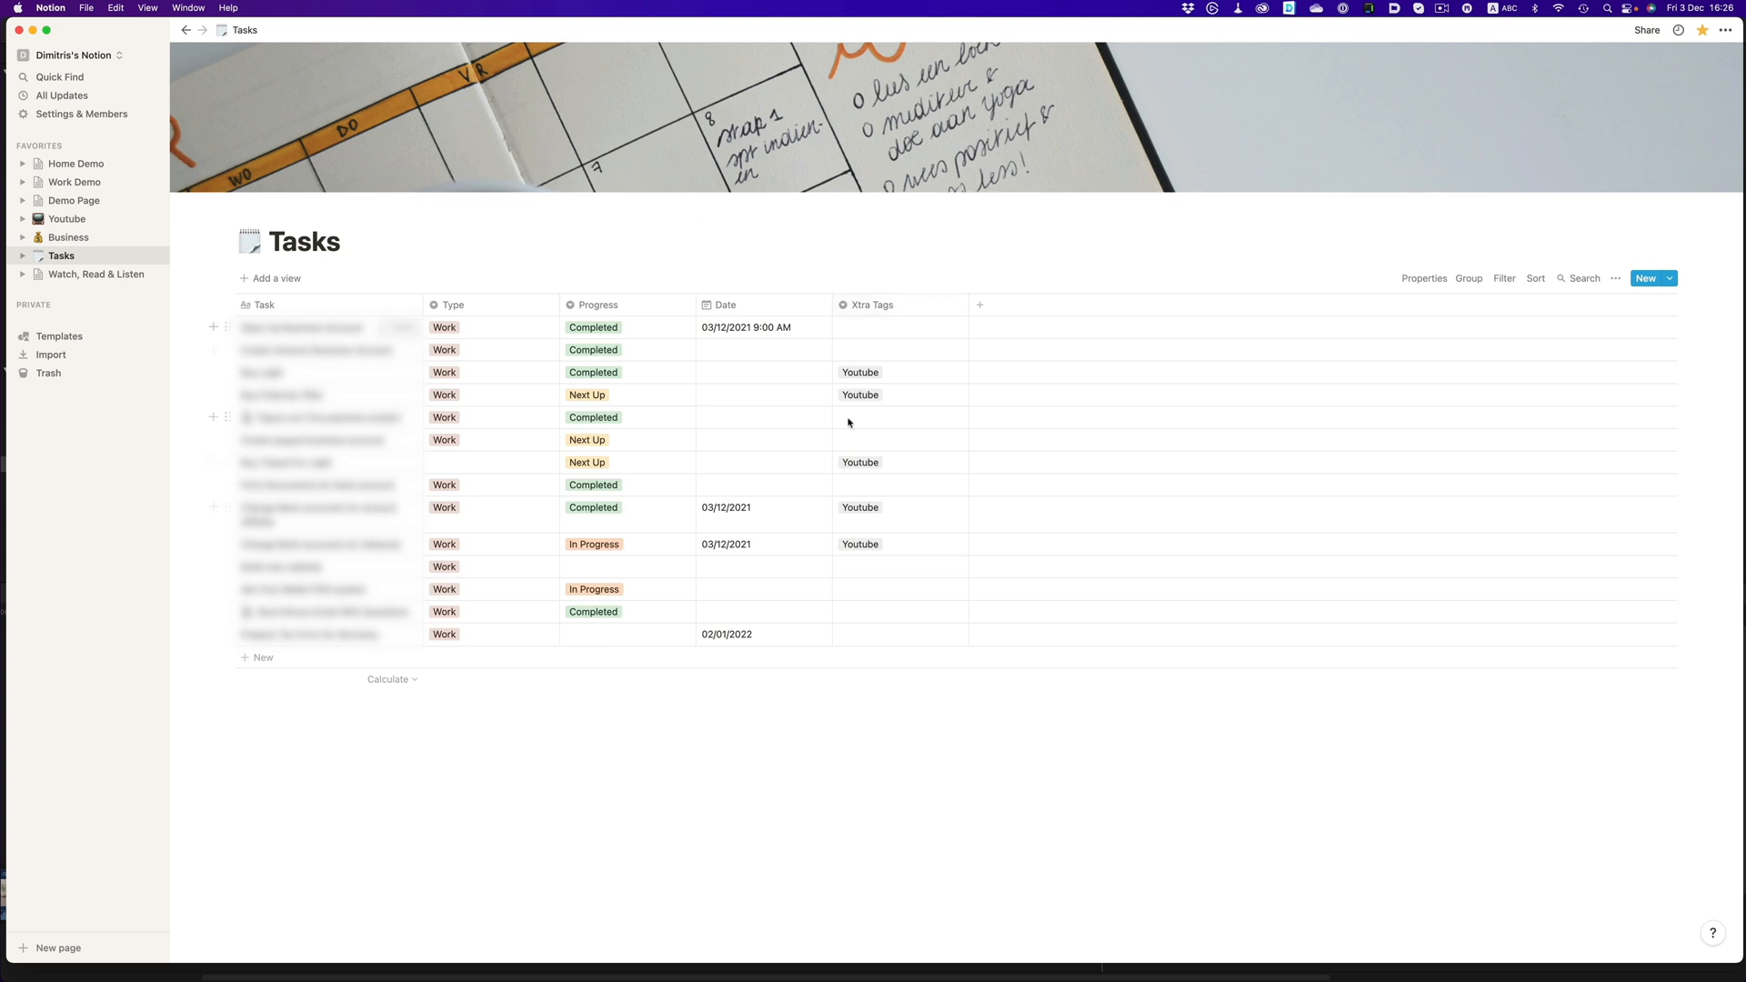
{"action": "left_click", "coordinate": [67, 237]}
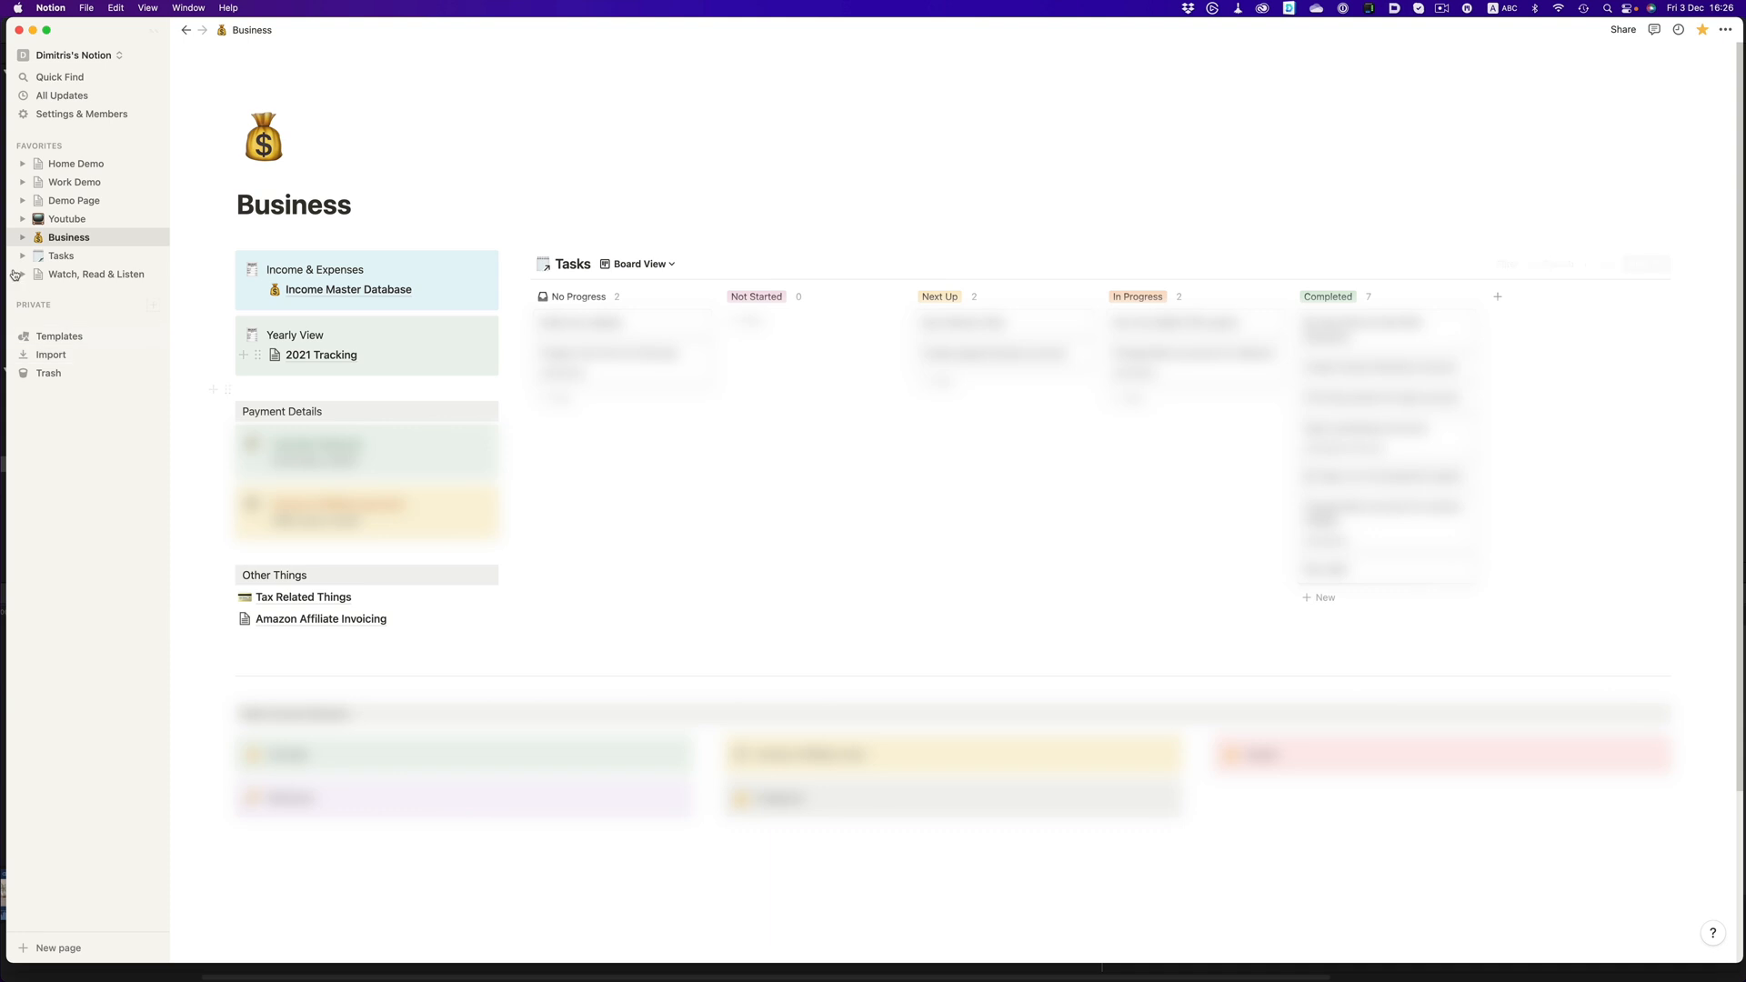
{"action": "left_click", "coordinate": [66, 218]}
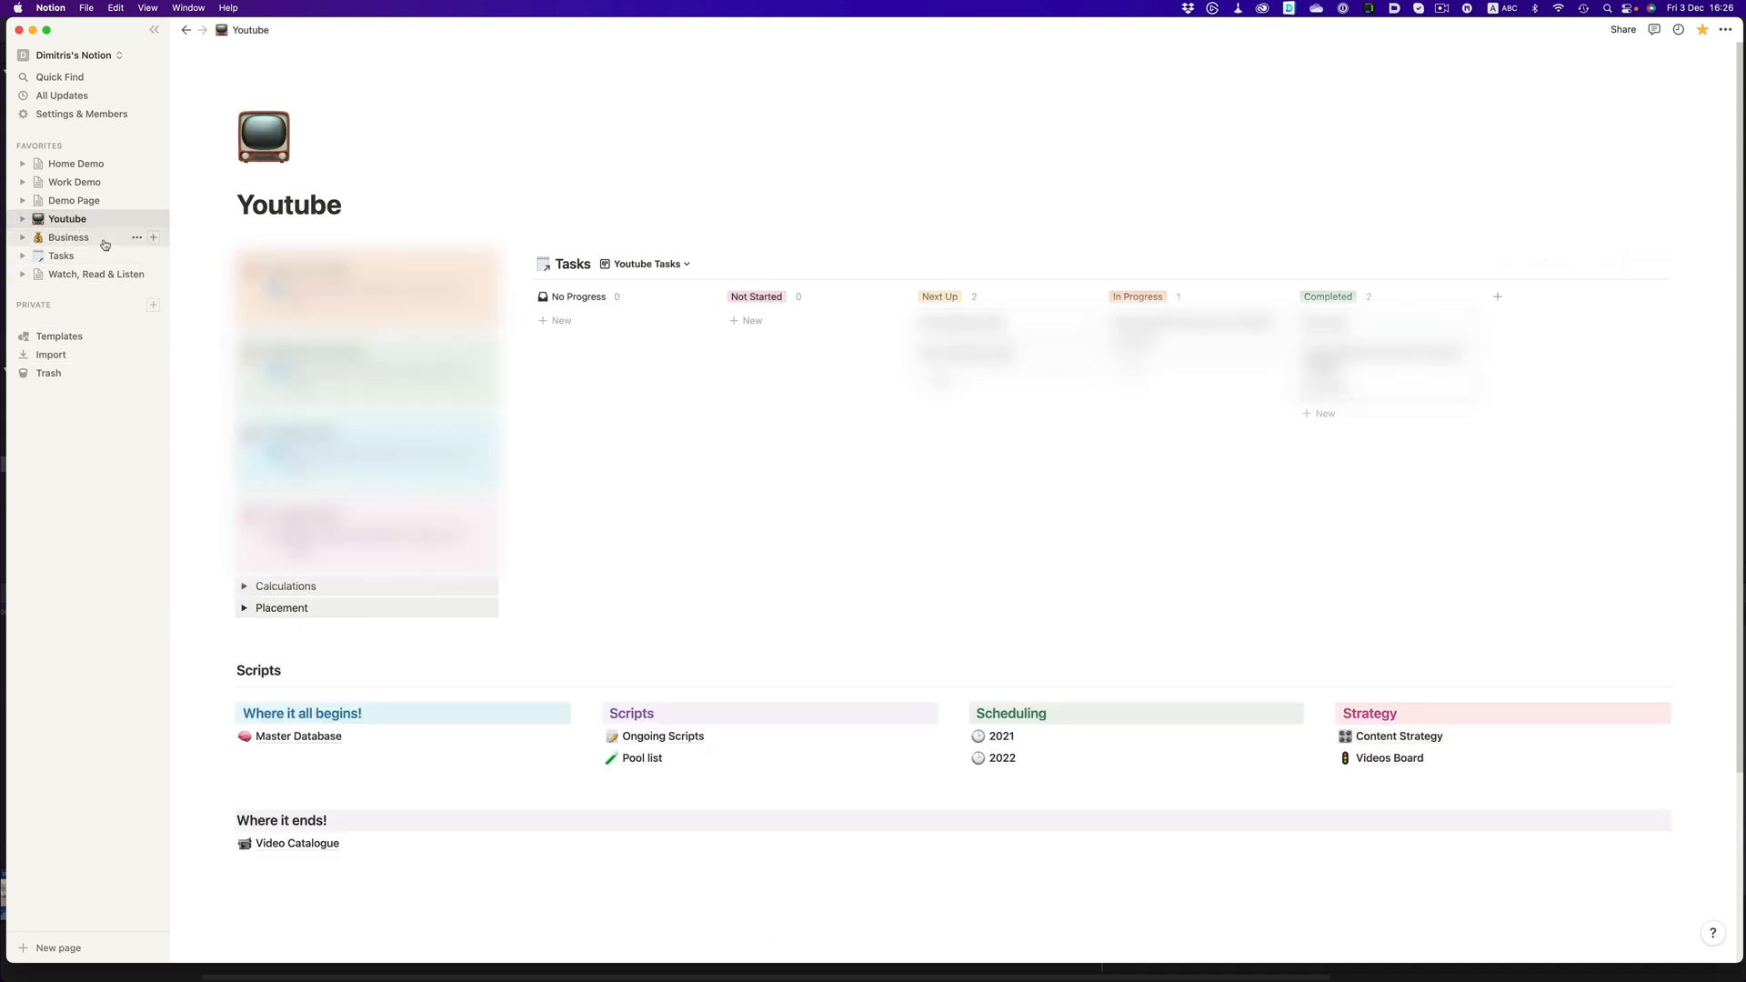